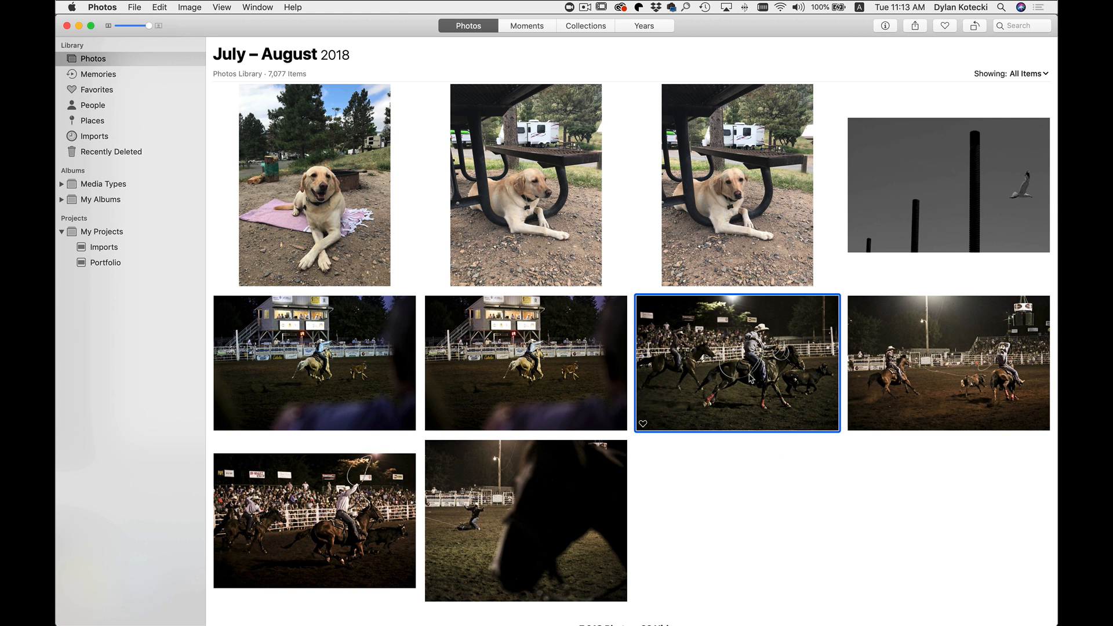
- Open the rodeo roping photo in Edit mode and show the editing extensions menu
double_click(737, 363)
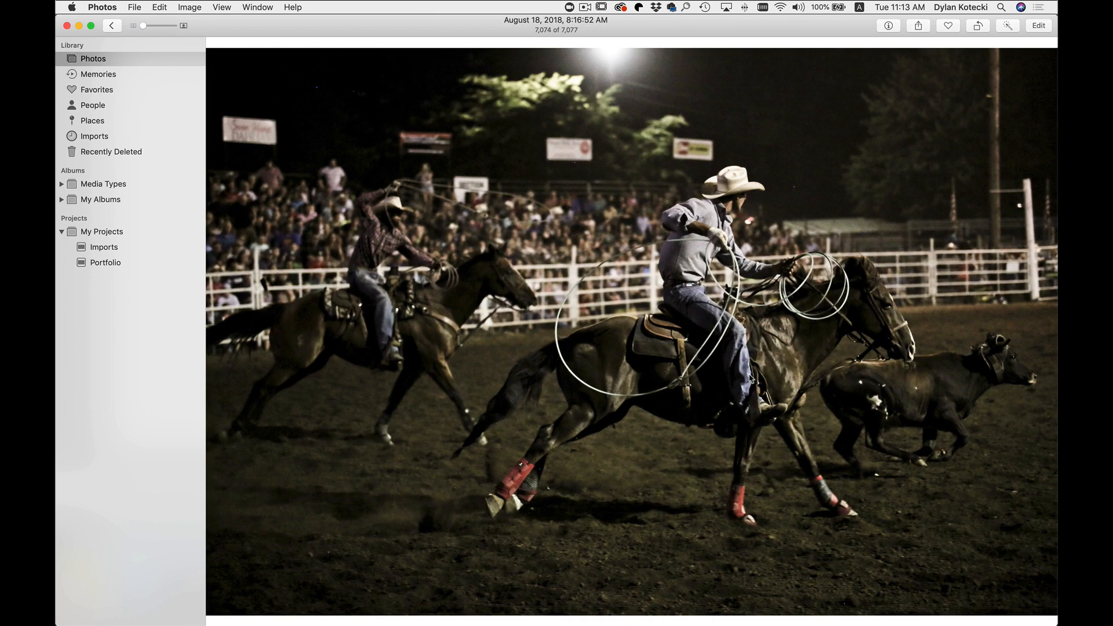
left_click(1037, 25)
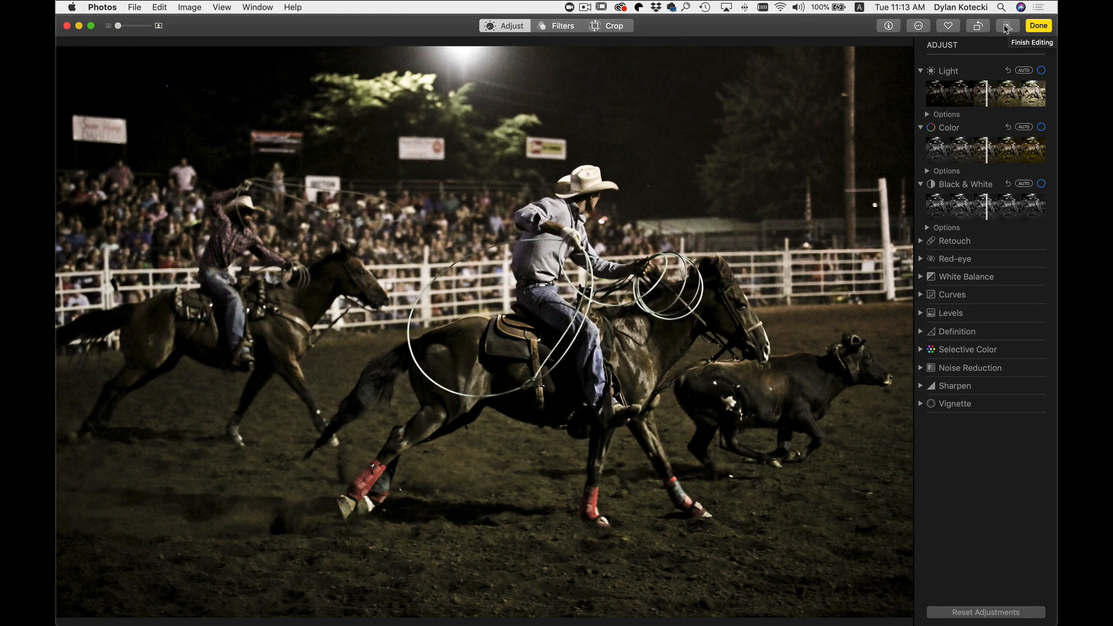
mouse_move(921, 27)
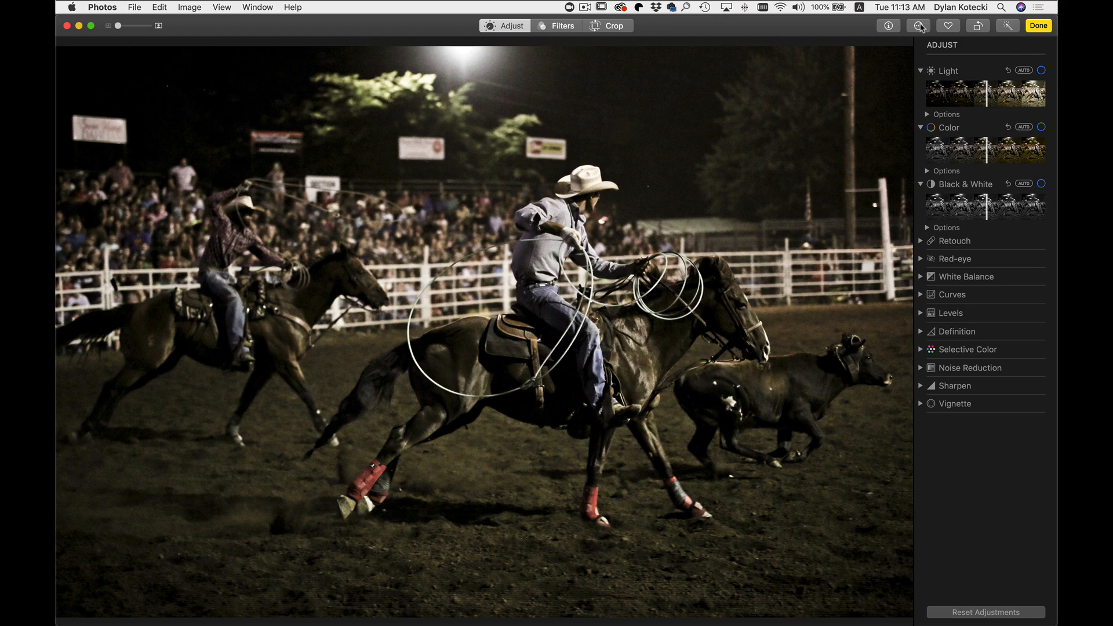
left_click(919, 26)
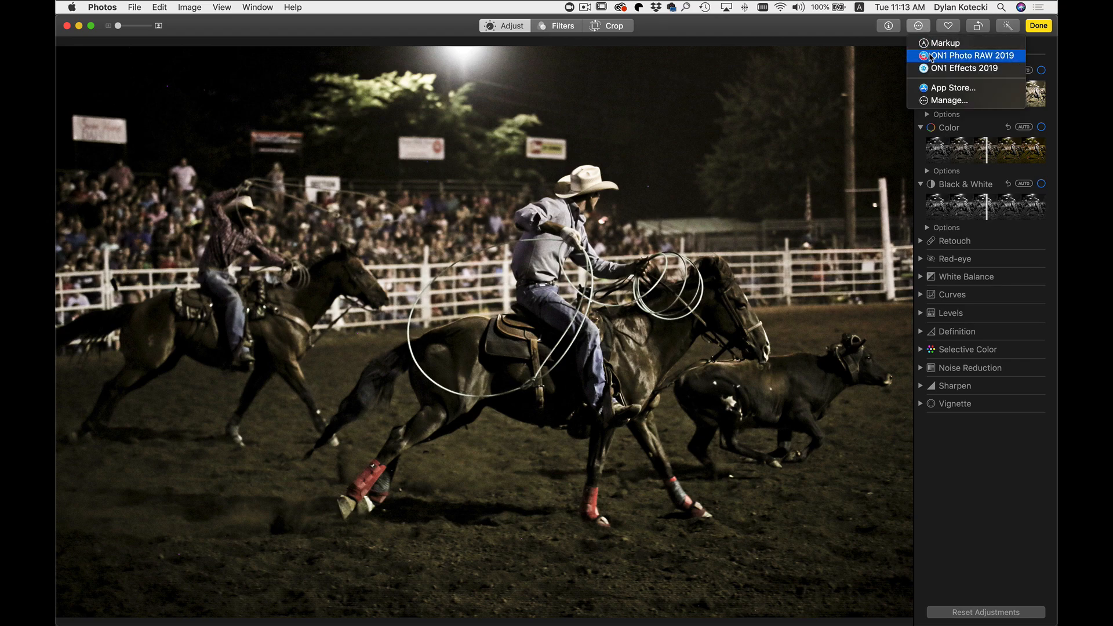
mouse_move(993, 55)
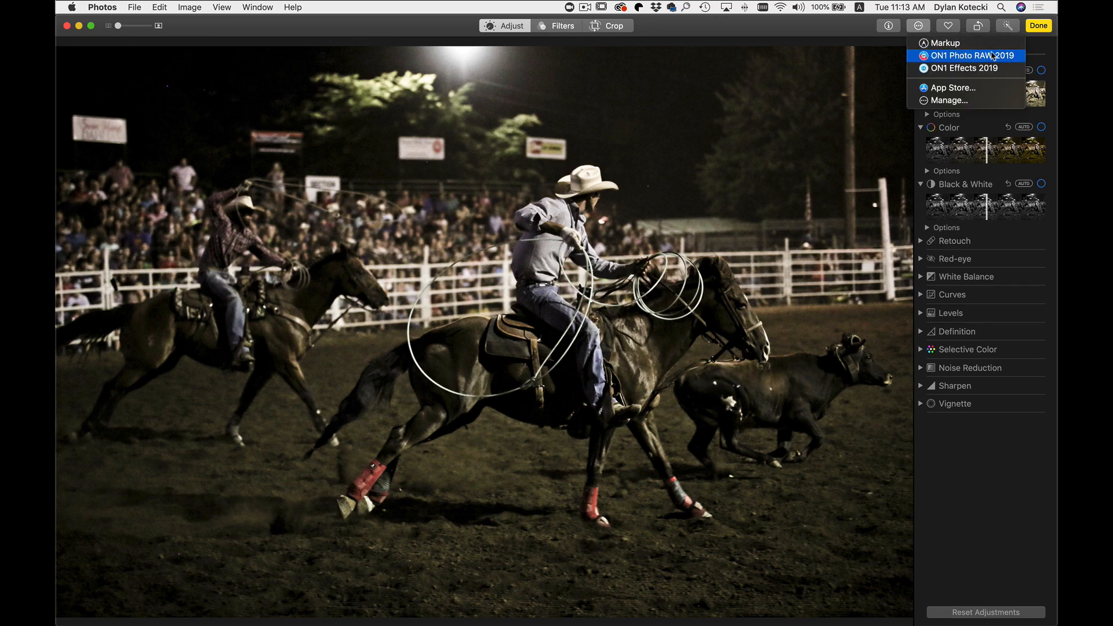
- Apply Exposure 0.65, Contrast 25, Midtones 25, Structure 25 in ON1 and return to Photos
left_click(973, 56)
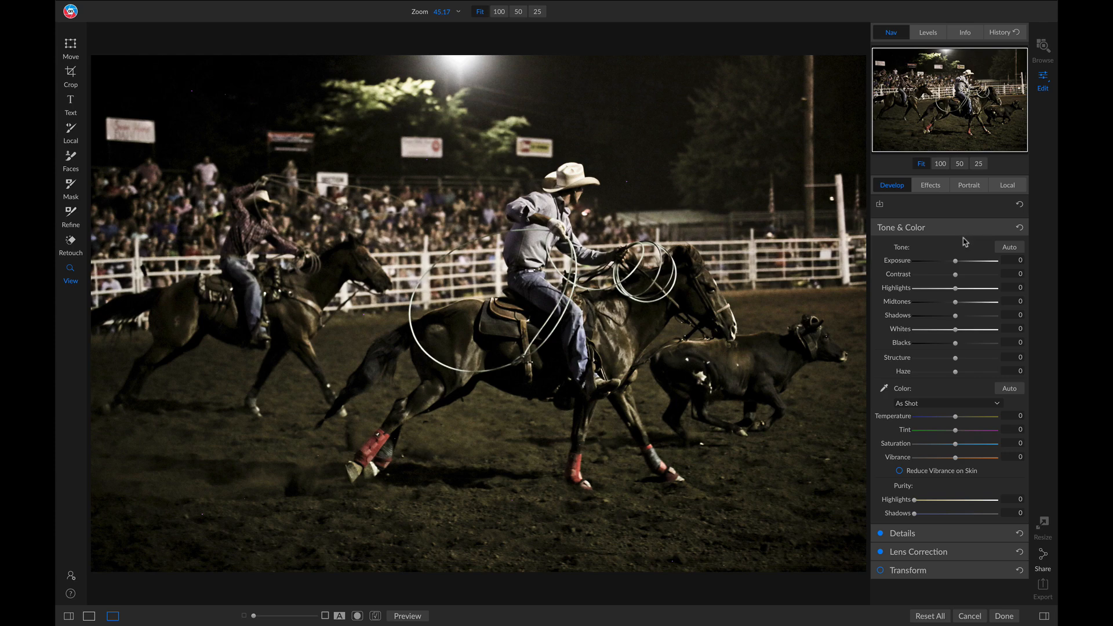
mouse_move(959, 257)
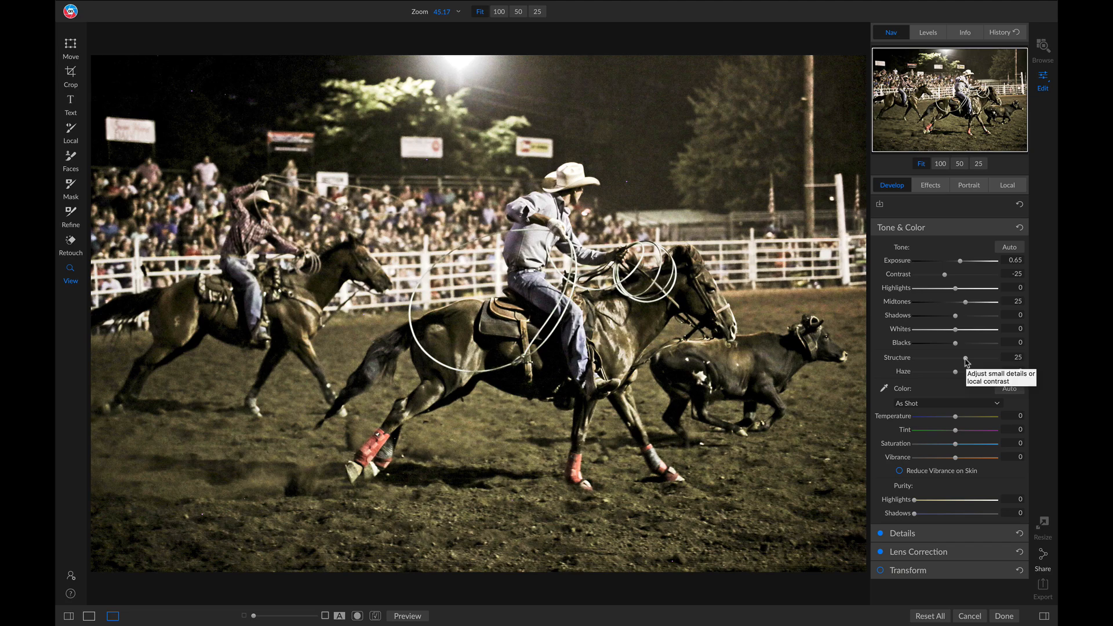
mouse_move(1003, 616)
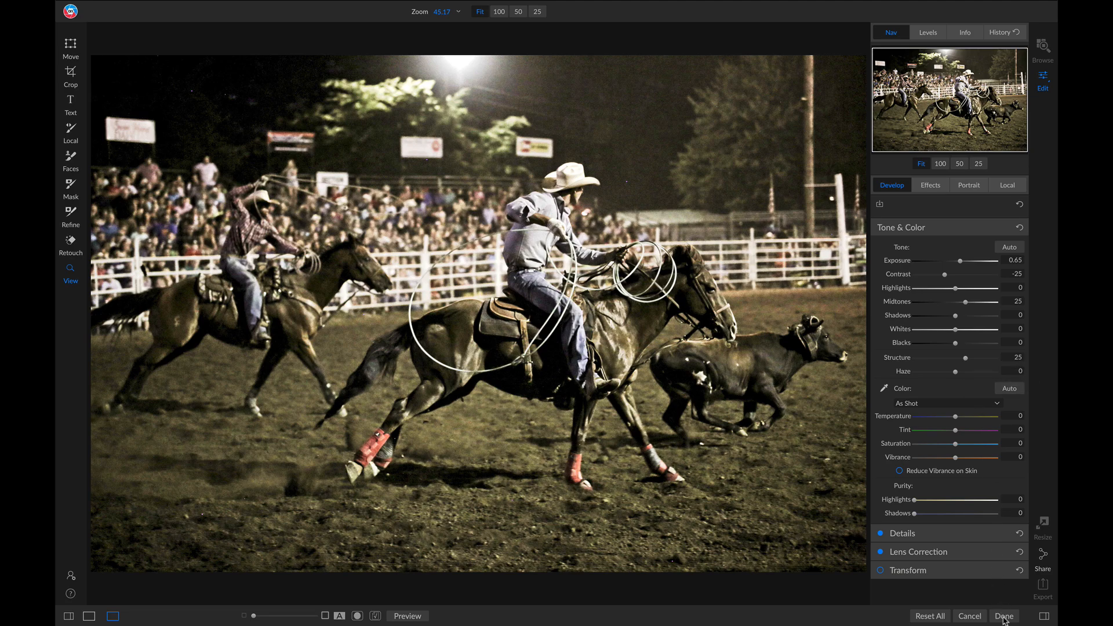
left_click(1003, 616)
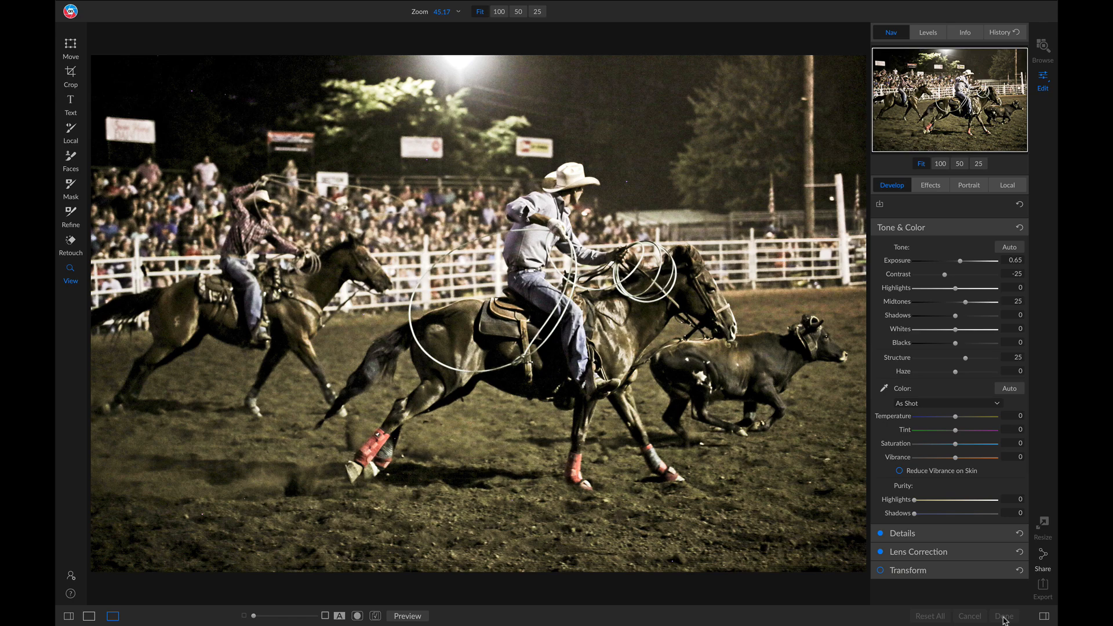
left_click(1003, 616)
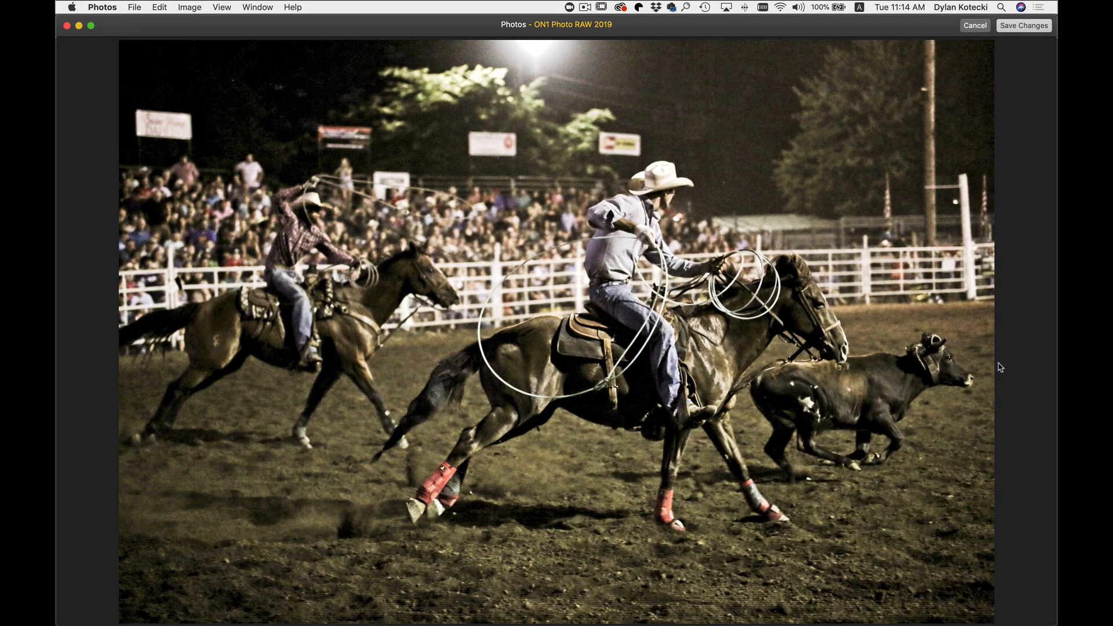
mouse_move(1022, 26)
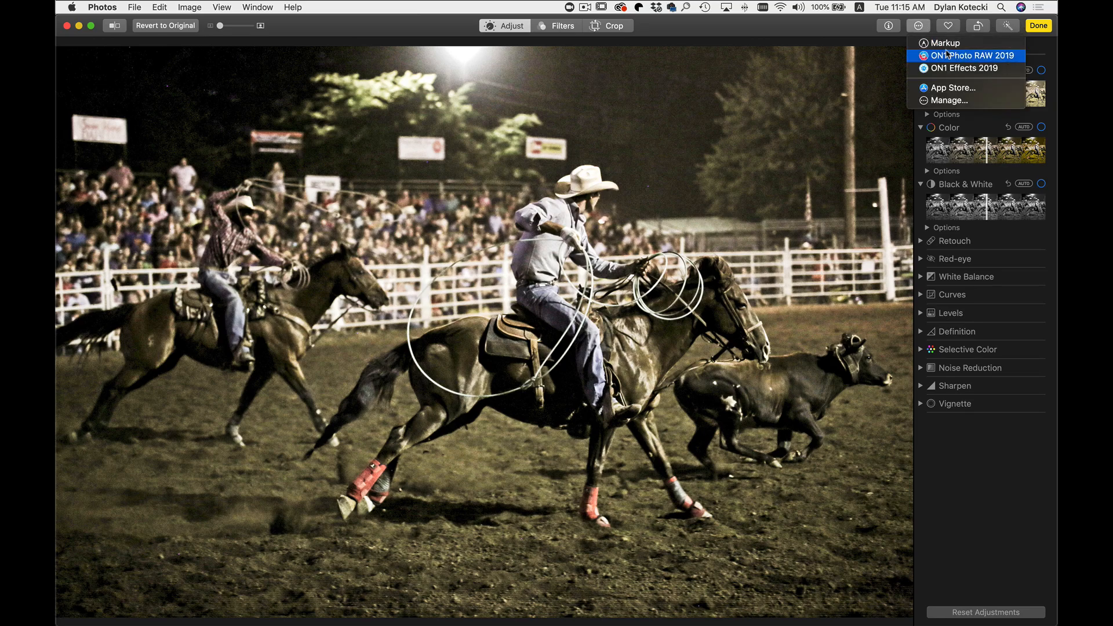
- Reopen the photo in ON1 and add a Dynamic Contrast filter from Effects
left_click(972, 56)
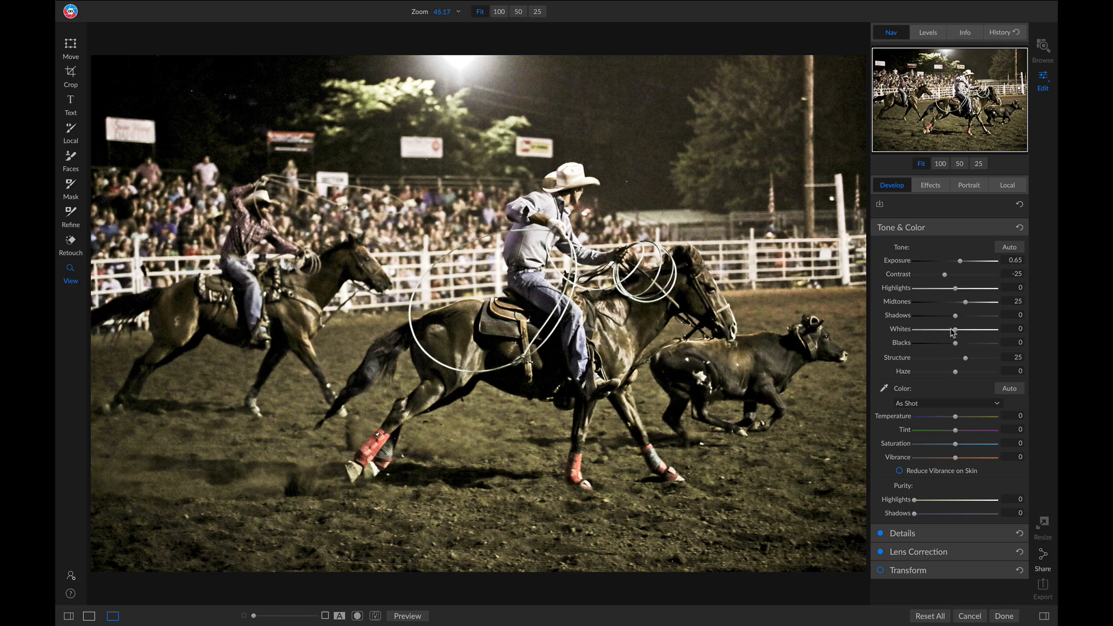
mouse_move(937, 315)
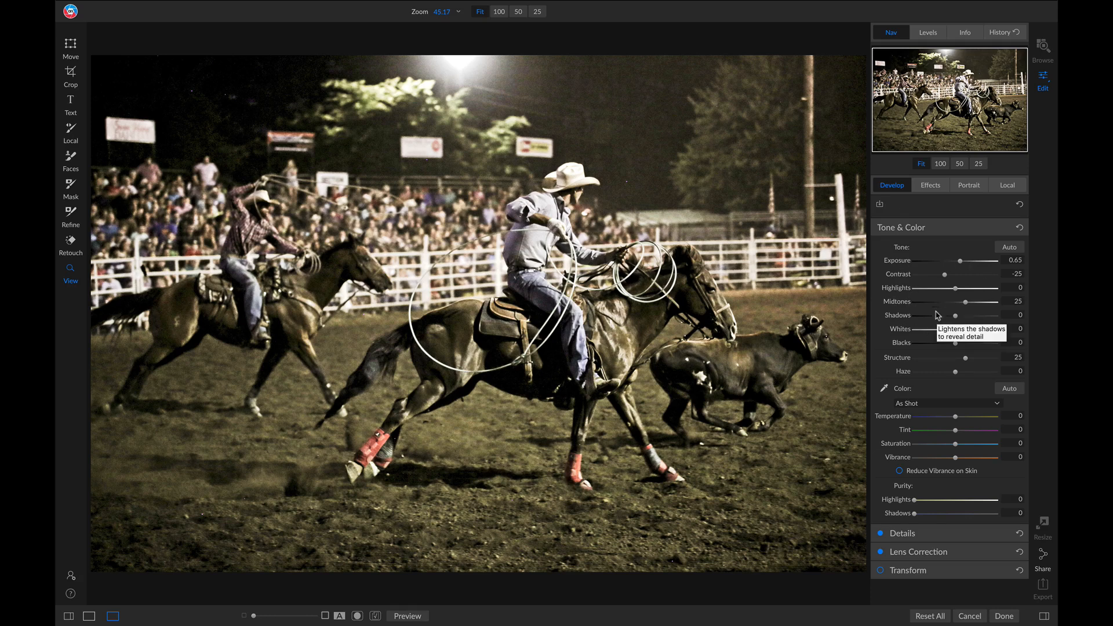
left_click(931, 186)
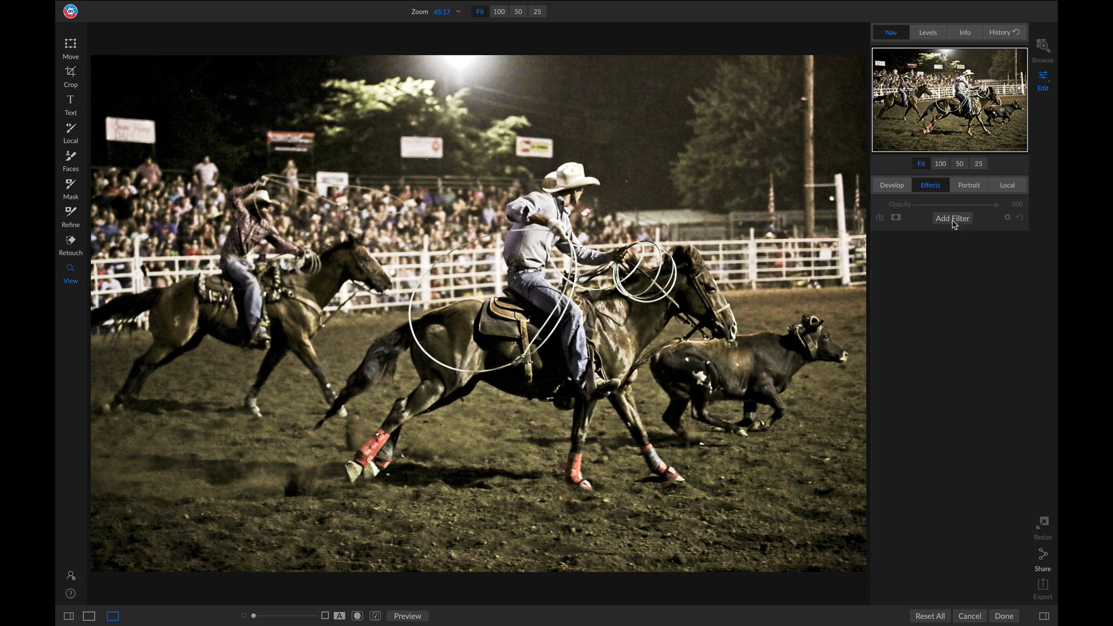
left_click(953, 218)
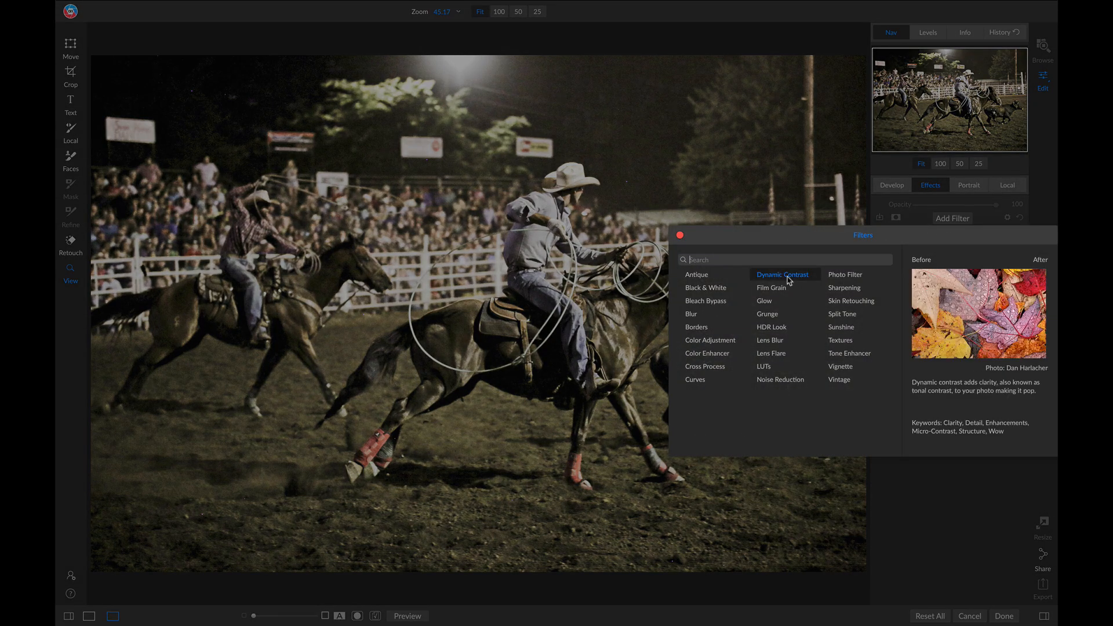
left_click(781, 274)
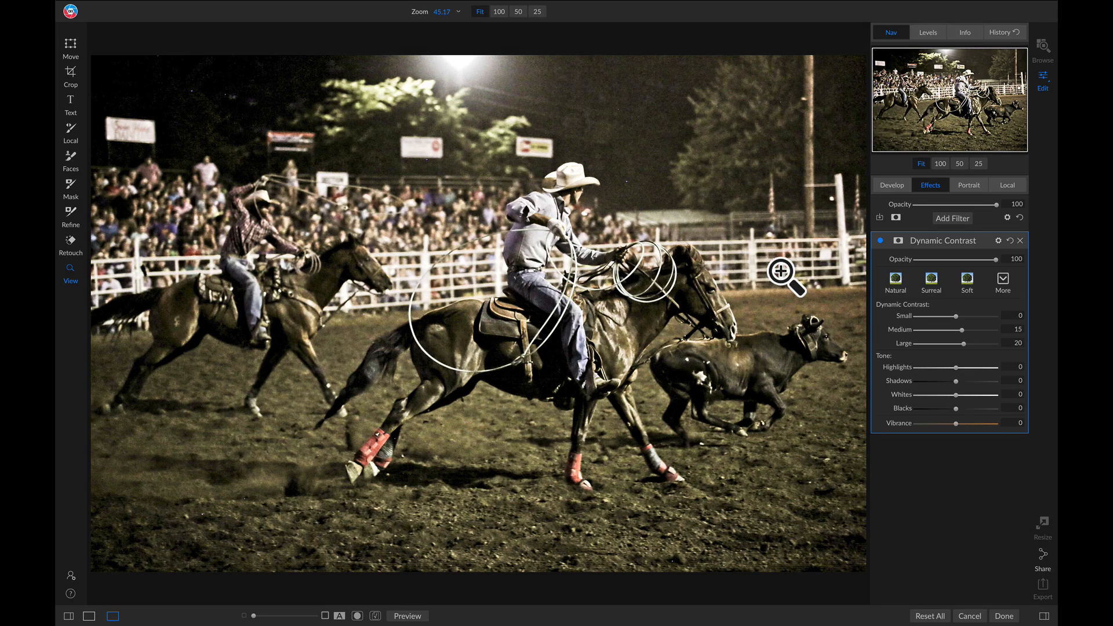
mouse_move(847, 325)
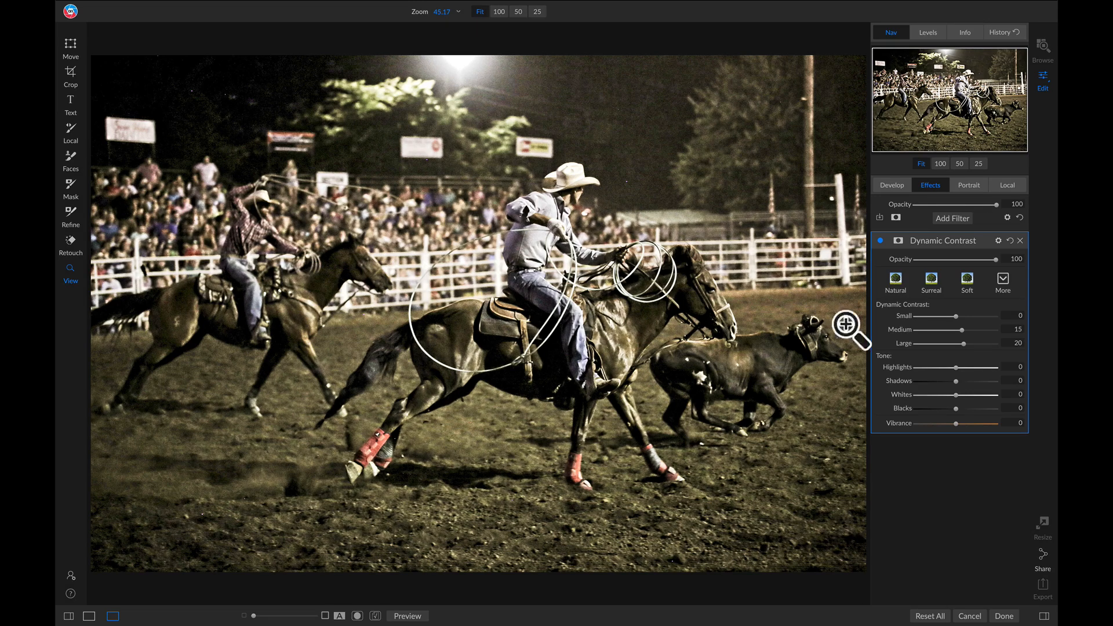